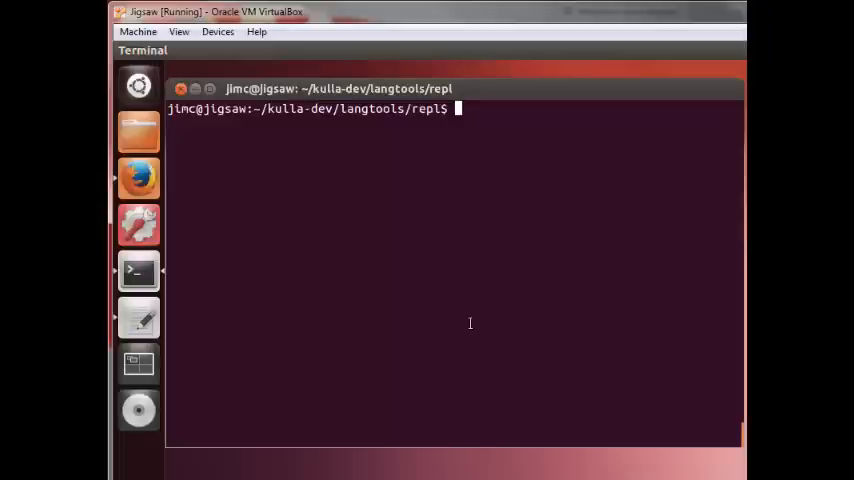
# Step: Confirm Java 1.9.0-ea with !j, then launch the JShell 0.710 REPL with !ba
pyautogui.write('!j')
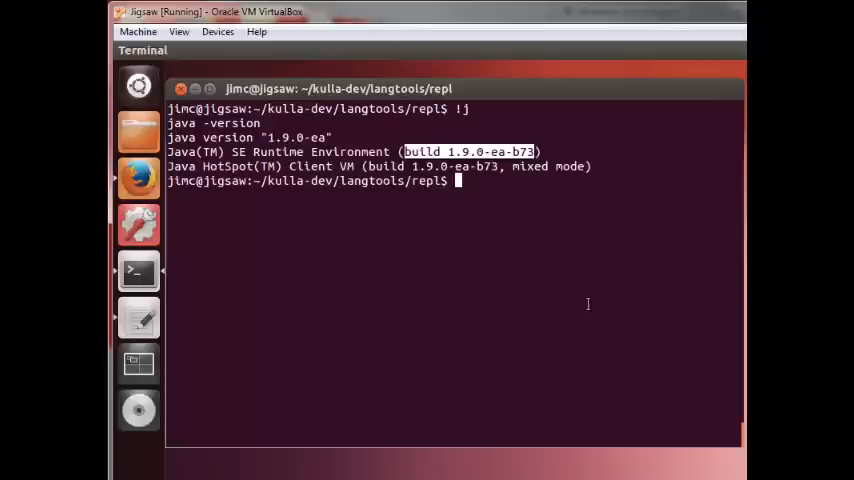
pyautogui.moveTo(498, 233)
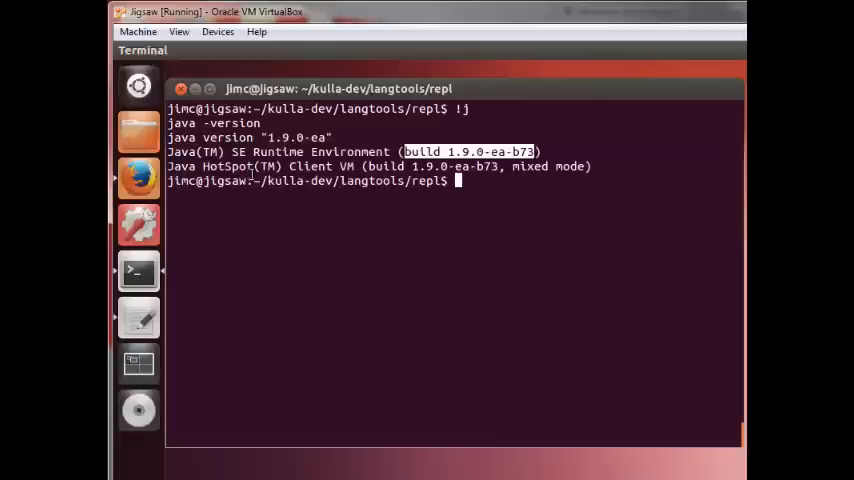
pyautogui.doubleClick(283, 181)
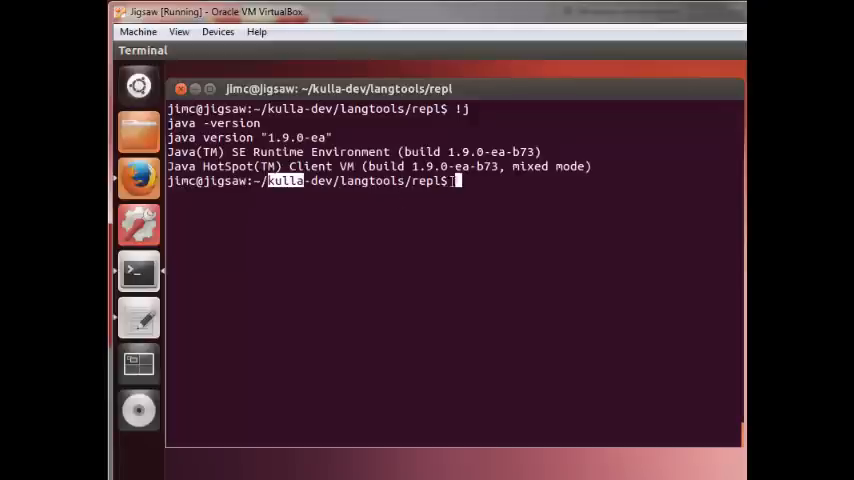
pyautogui.write('!ba')
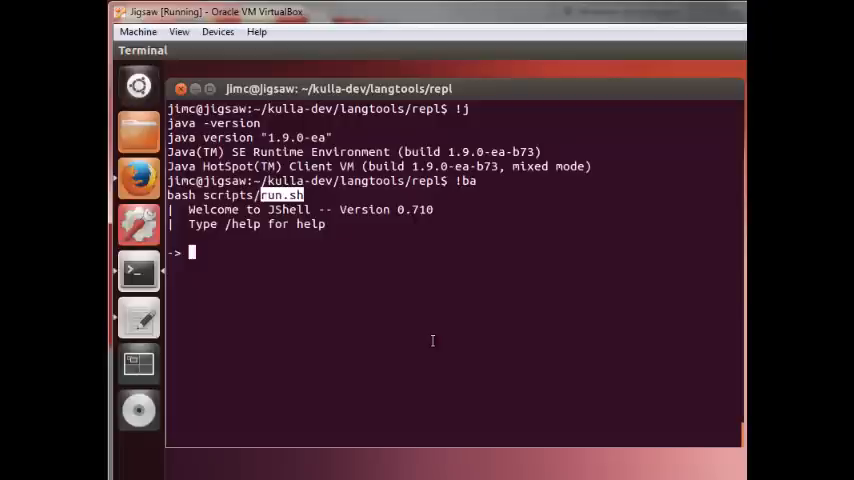
# Step: Show the /help listing of JShell commands and shortcuts, scrolling through it
pyautogui.write('/help')
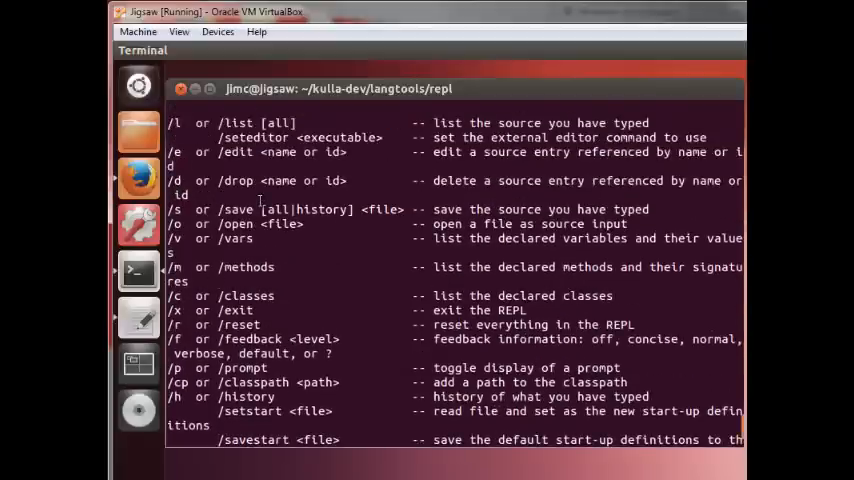
pyautogui.scroll(-3)
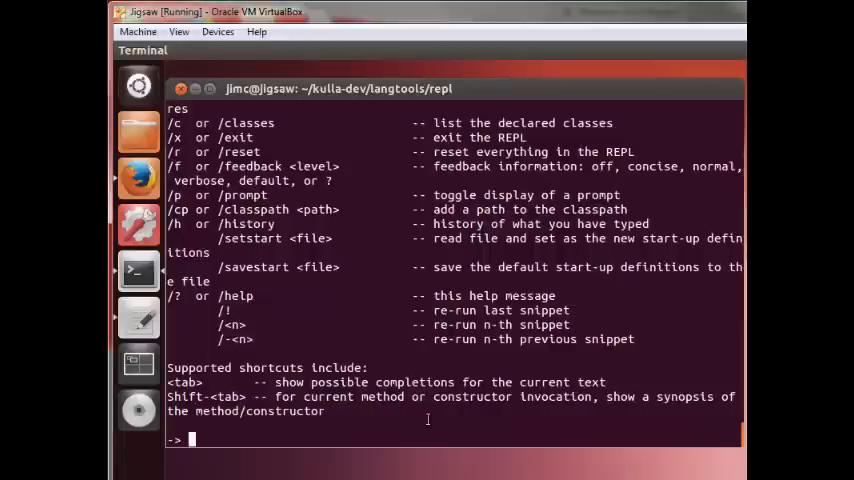
# Step: Print "Hello World" with System.out.println("Hello World"); and run the statement again
pyautogui.write('Sy')
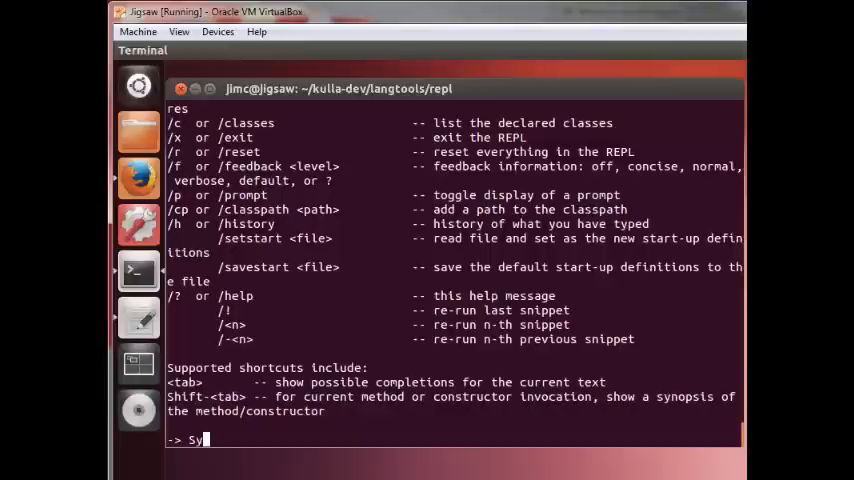
pyautogui.write('stem.ou')
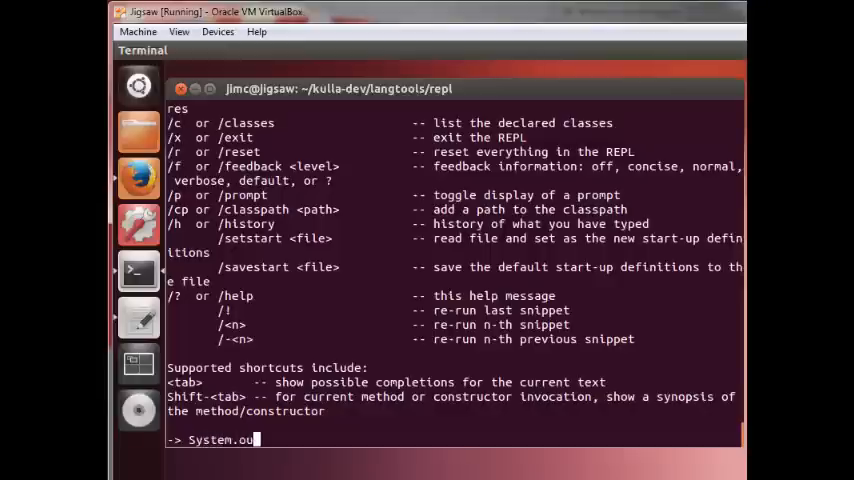
pyautogui.write('t.prin')
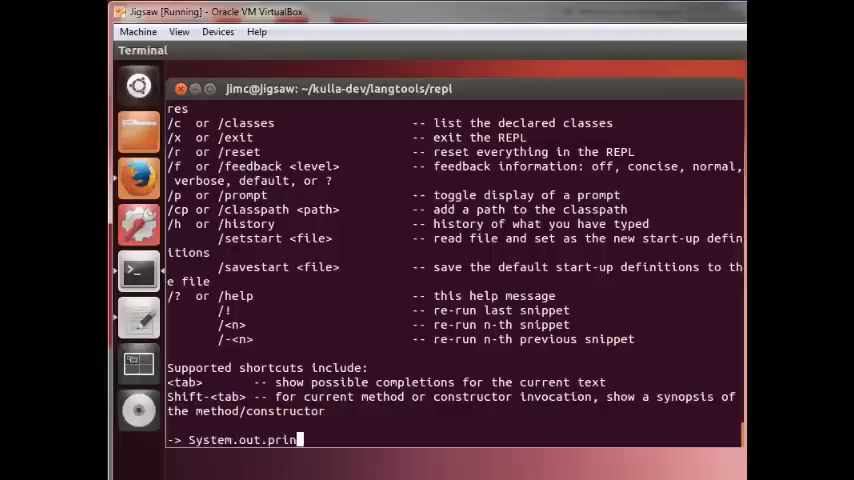
pyautogui.write('tln("H')
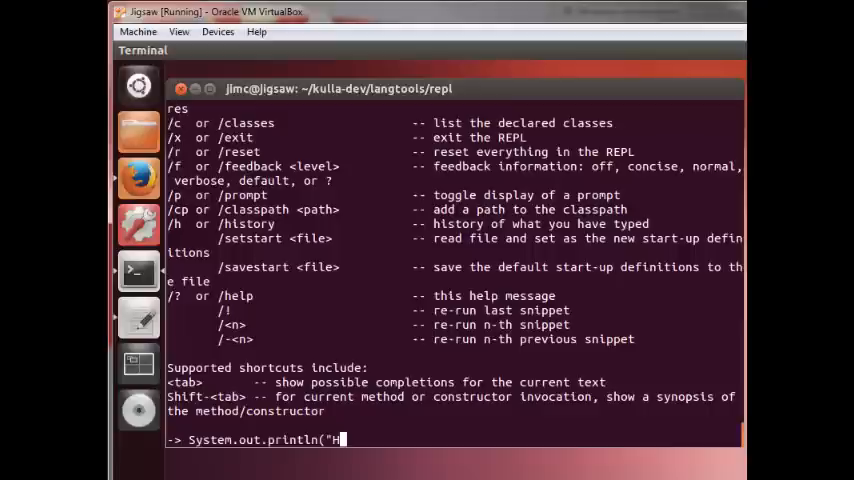
pyautogui.write('ello Worl')
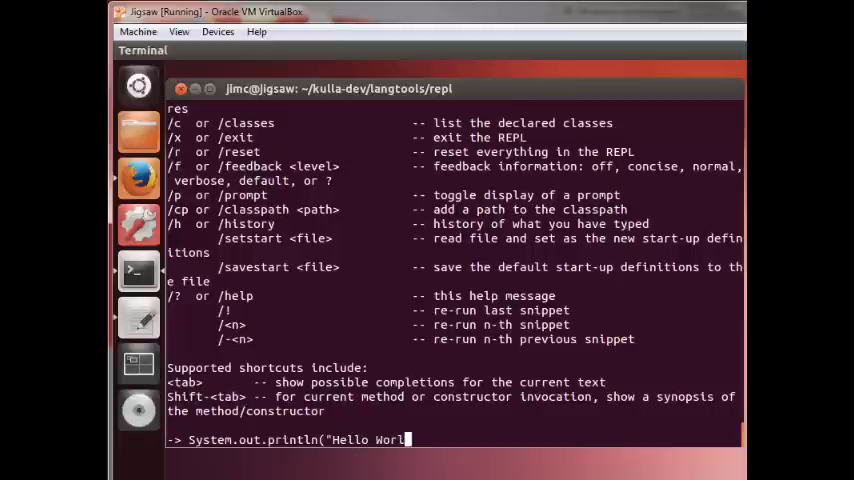
pyautogui.write('d");')
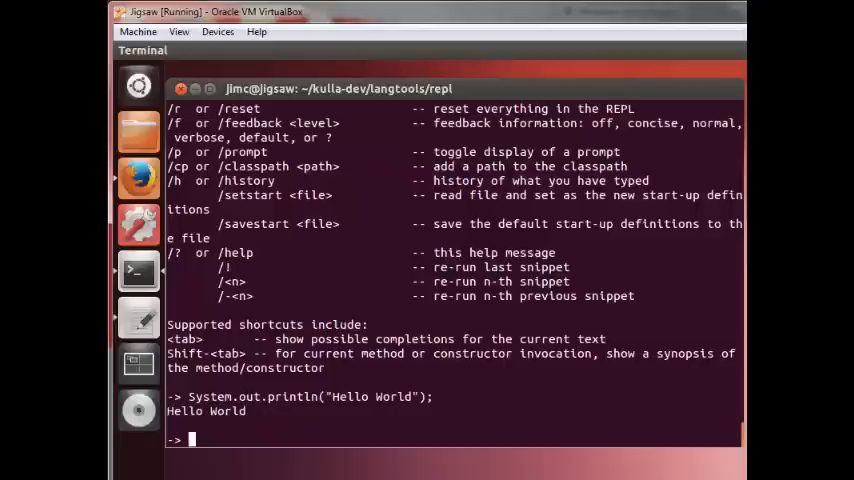
pyautogui.write('System.out.println("Hello World");')
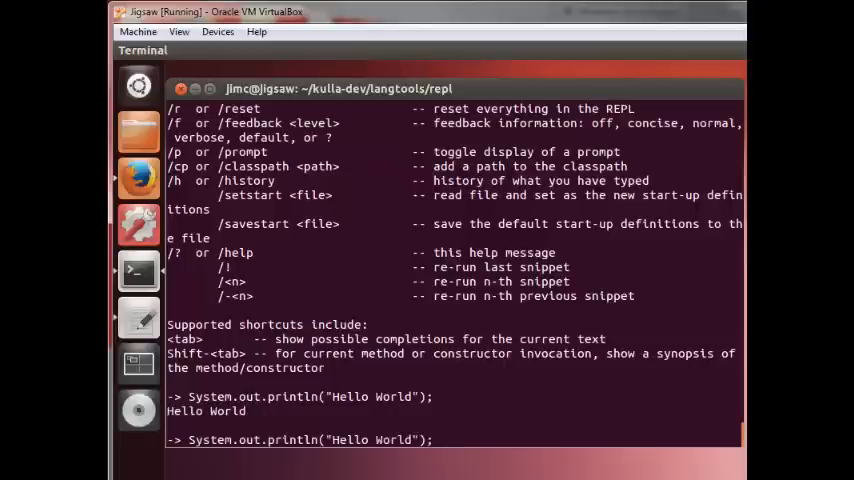
pyautogui.scroll(-3)
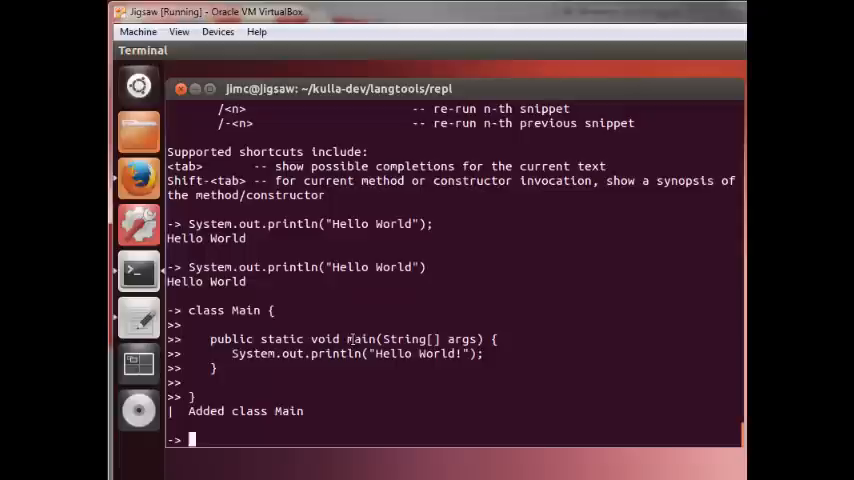
pyautogui.moveTo(359, 365)
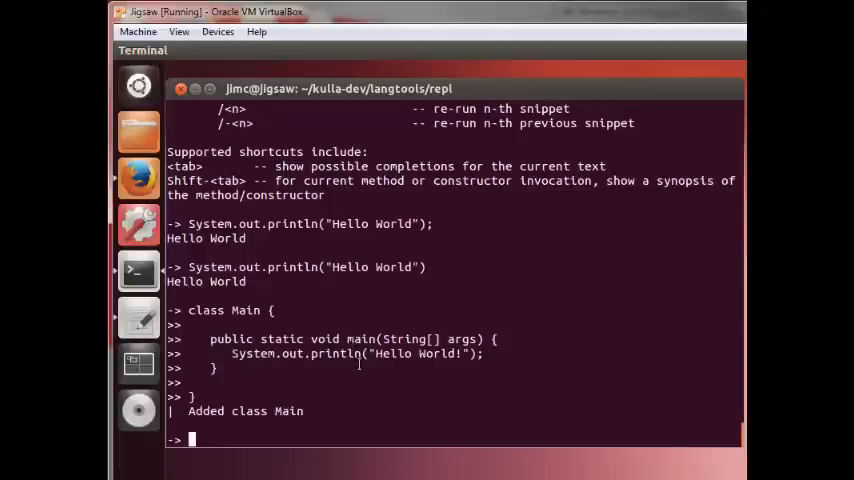
# Step: List class Main with /classes and run Main.main(null) to print "Hello World!"
pyautogui.write('/')
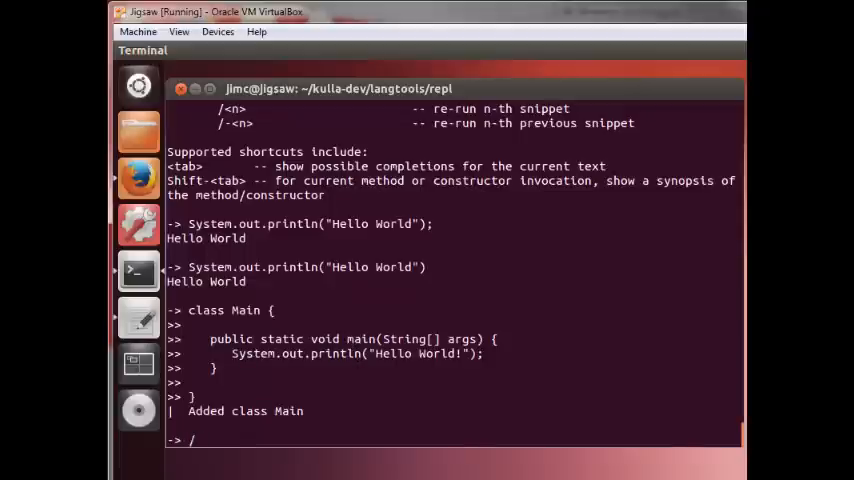
pyautogui.write('me')
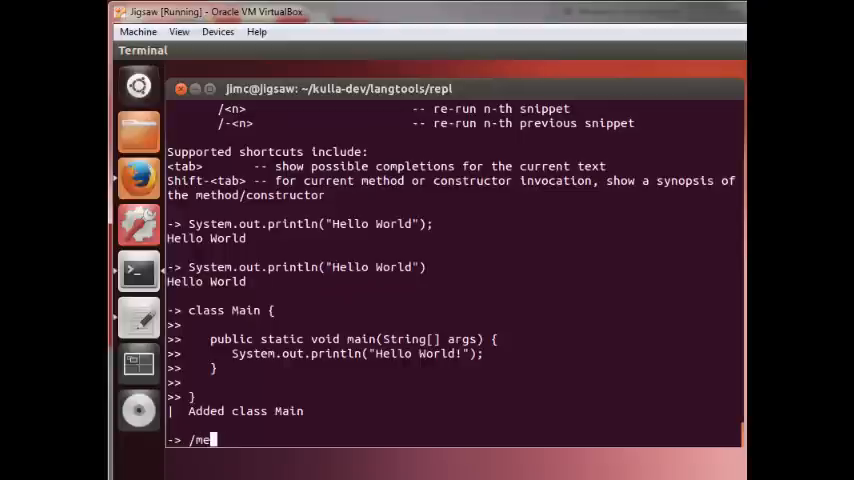
pyautogui.write('lasses')
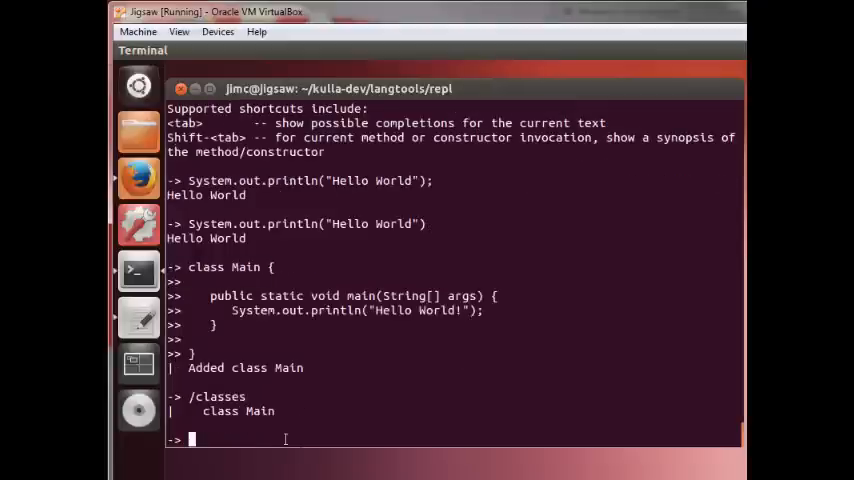
pyautogui.write('M')
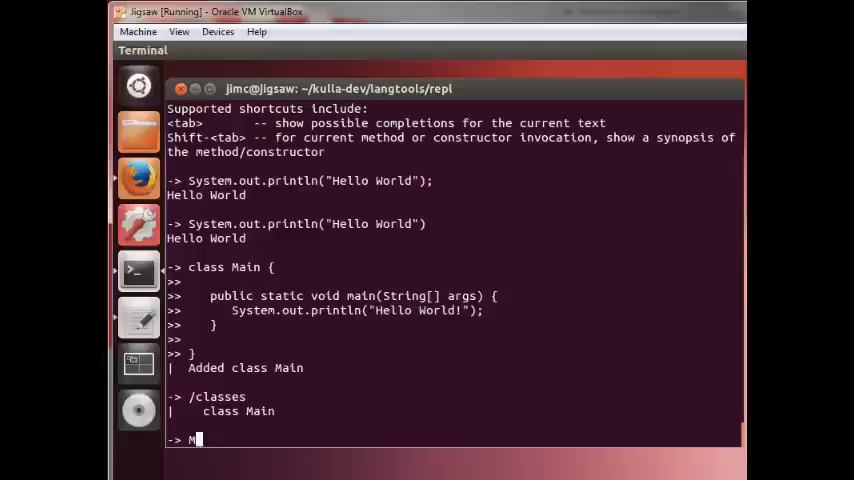
pyautogui.write('ain.')
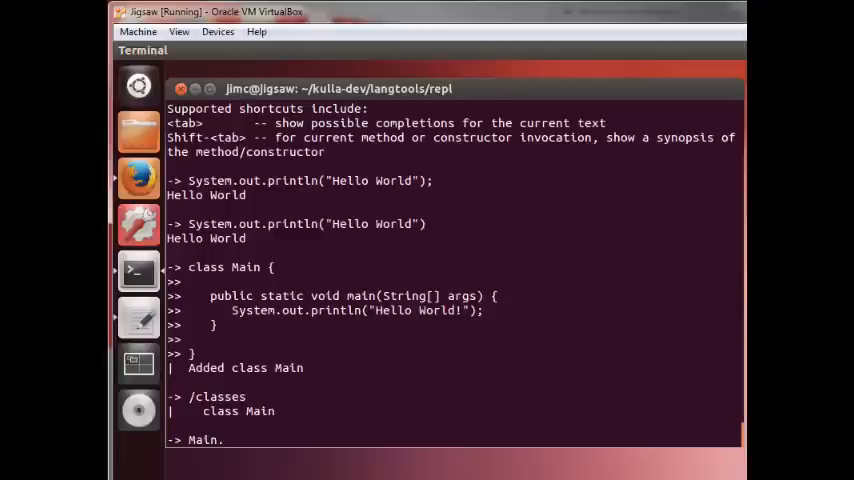
pyautogui.write('cma')
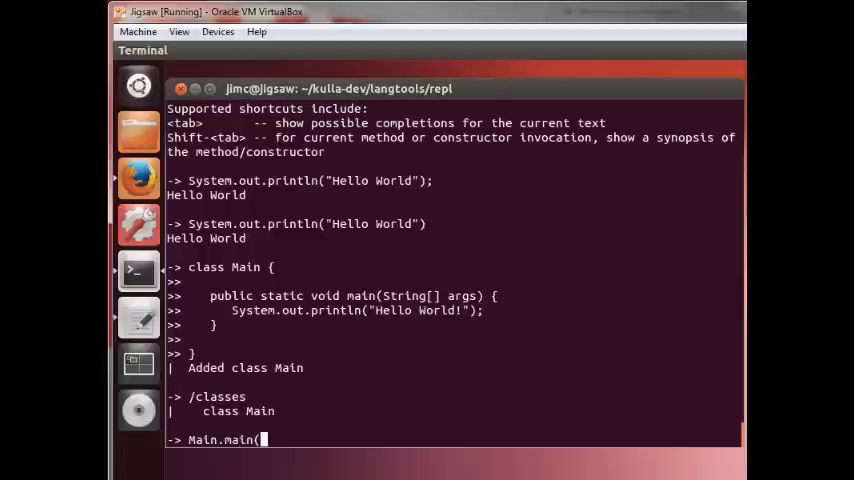
pyautogui.write('null)')
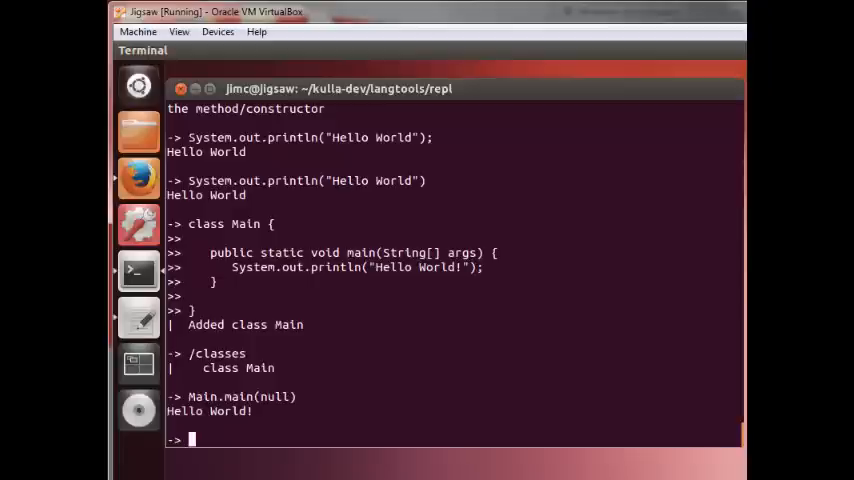
# Step: Show System.out.print completions, then fix the unclosed string and print "ok"
pyautogui.write('Sy')
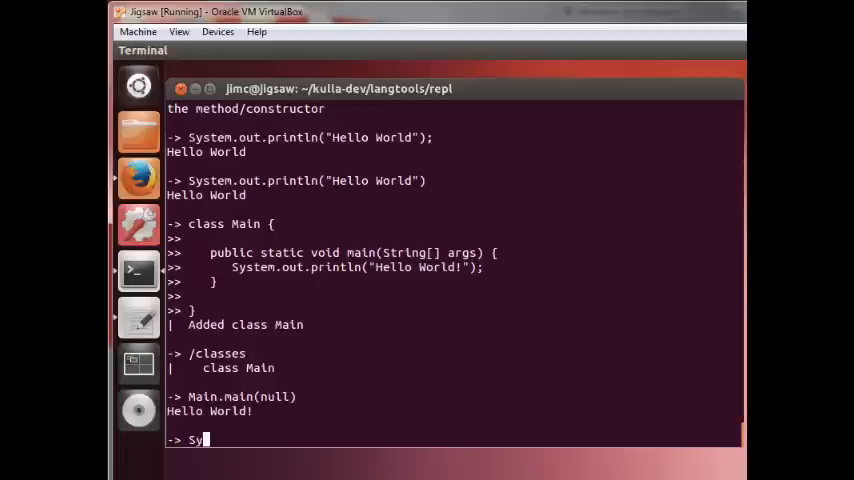
pyautogui.write('stem.')
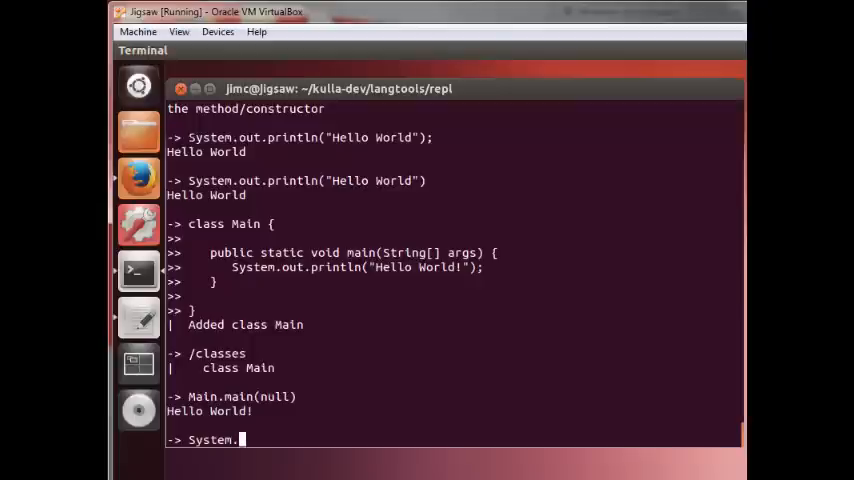
pyautogui.write('out.print')
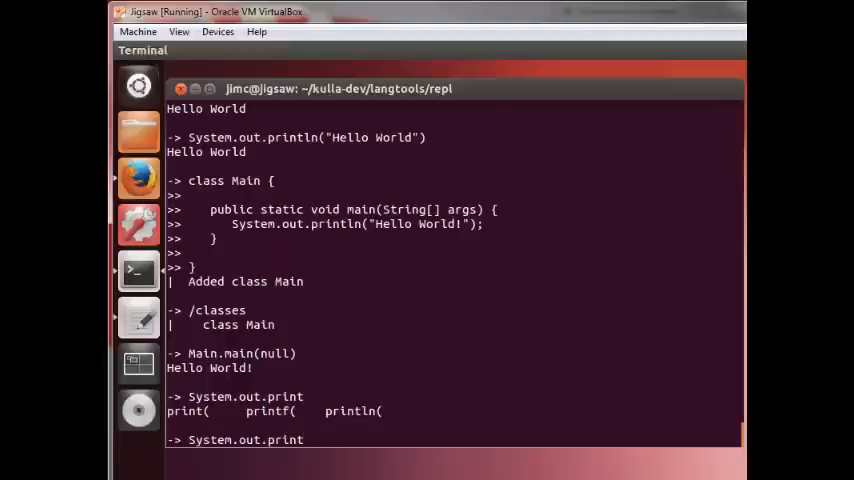
pyautogui.write('ln("ok);')
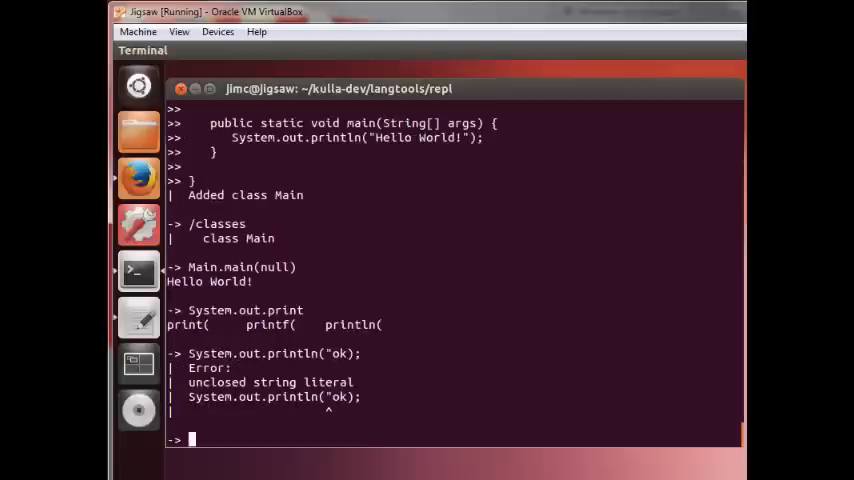
pyautogui.write('System.out.println("ok");')
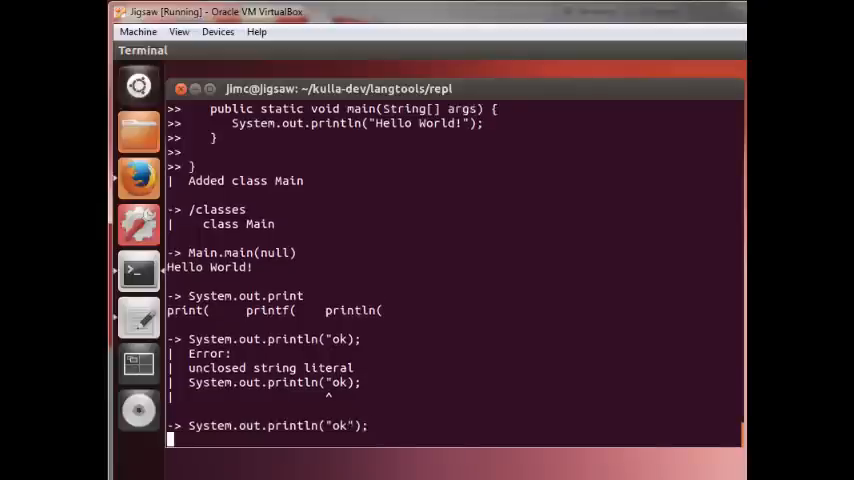
pyautogui.press('Return')
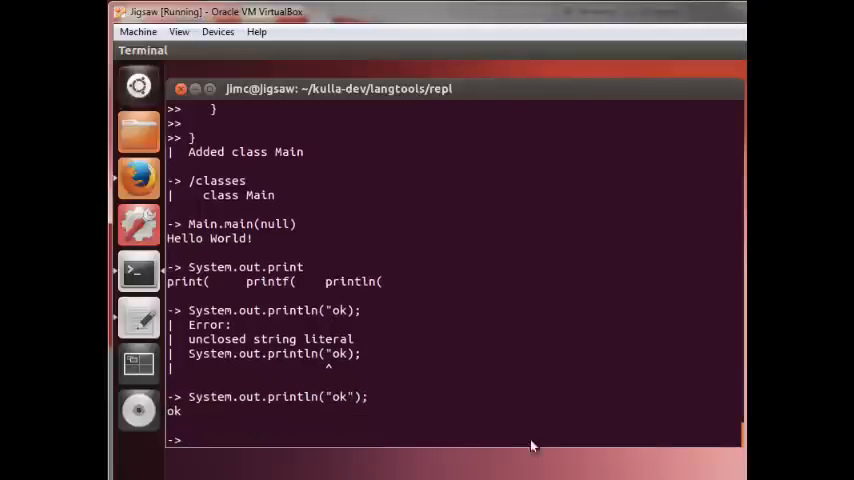
pyautogui.write('S')
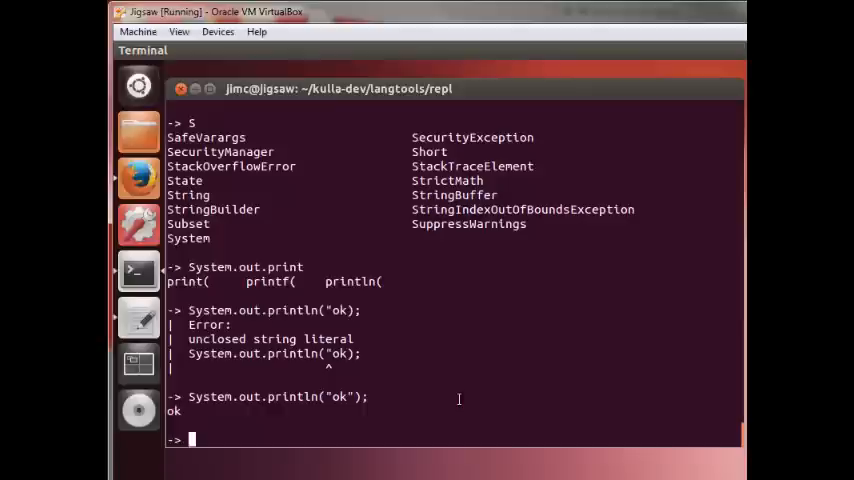
# Step: Reset the JShell state so "Resetting state." is confirmed
pyautogui.write('/t')
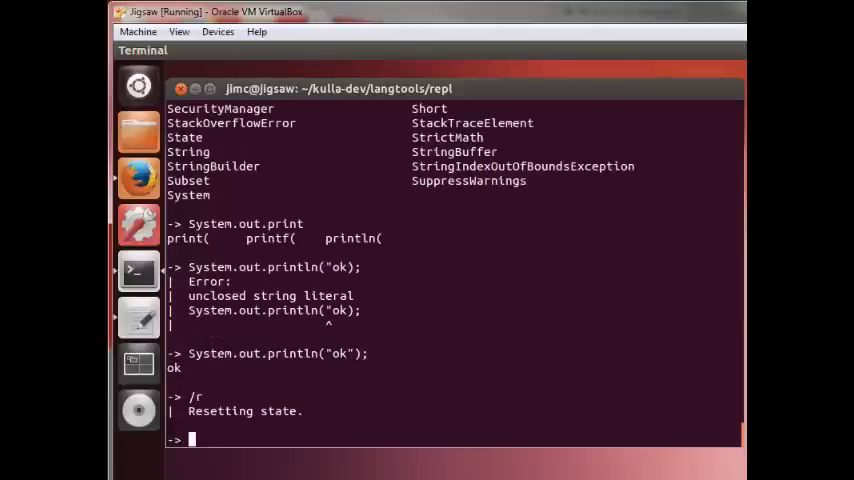
pyautogui.moveTo(583, 380)
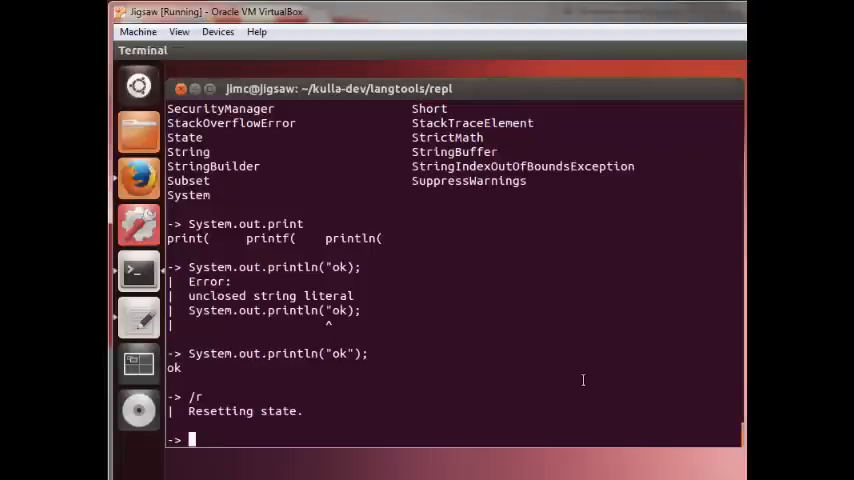
# Step: Import java.util.* and list the six-name list variable with /v
pyautogui.write('import')
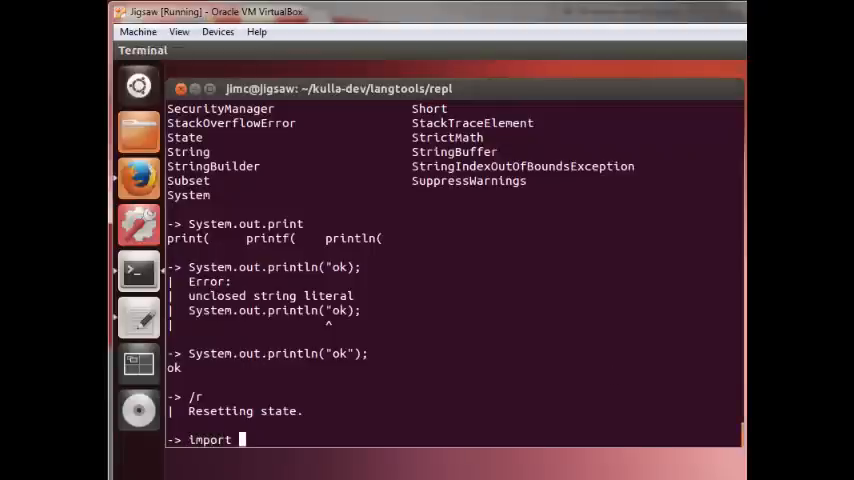
pyautogui.write('java.util')
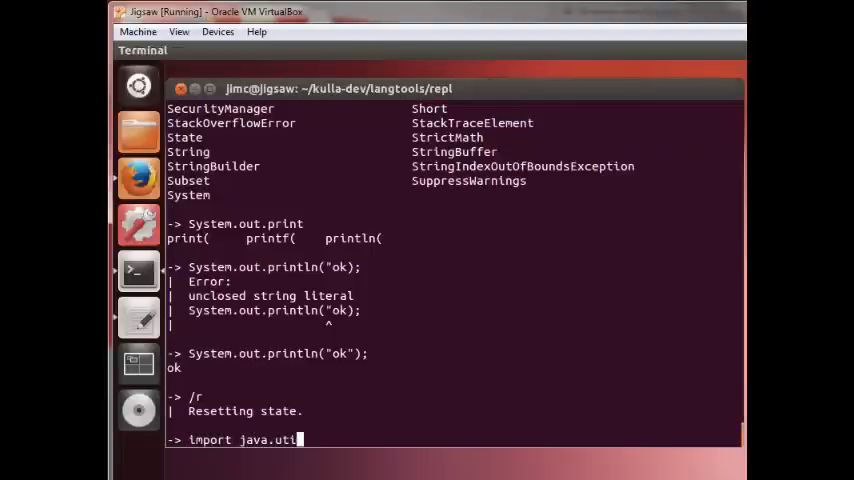
pyautogui.write('.*')
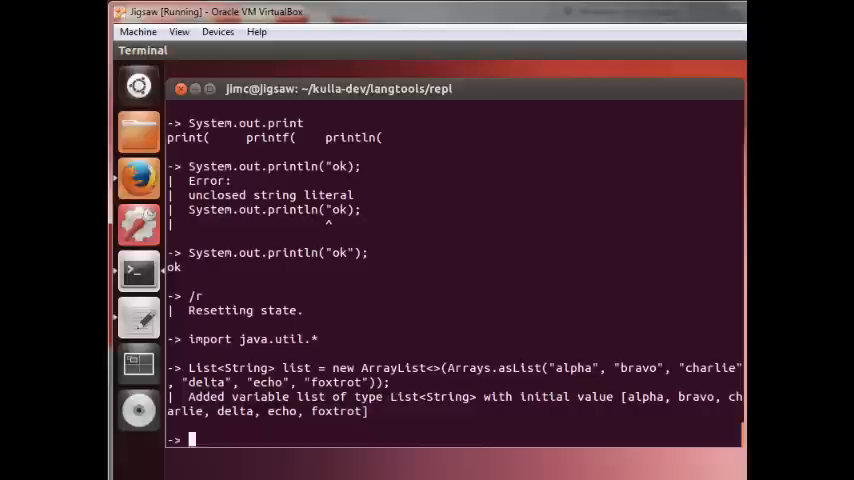
pyautogui.write('/v')
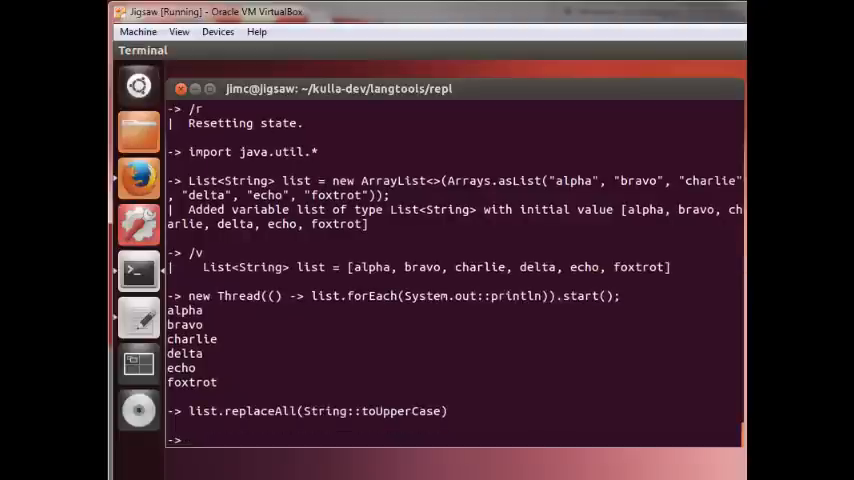
# Step: Uppercase the list with replaceAll(String::toUpperCase), rerun the thread printer, and /list snippets
pyautogui.write('list.replaceAll(String::toUpperCase)')
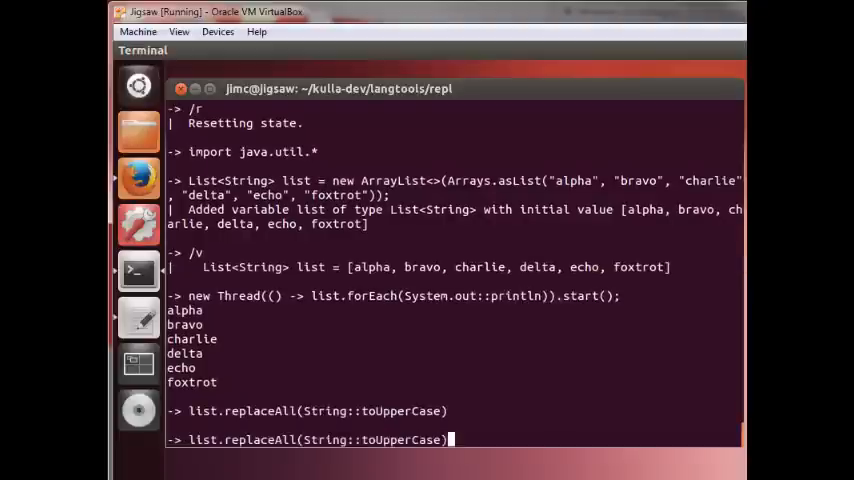
pyautogui.press('Up')
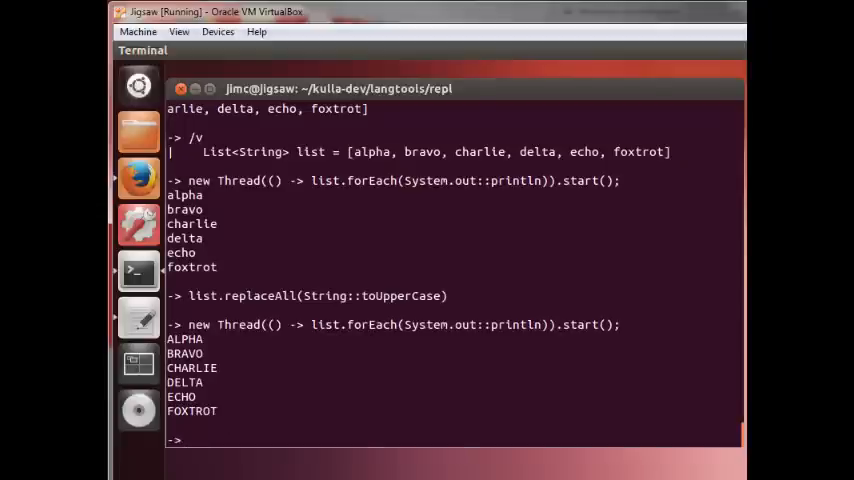
pyautogui.write('/list')
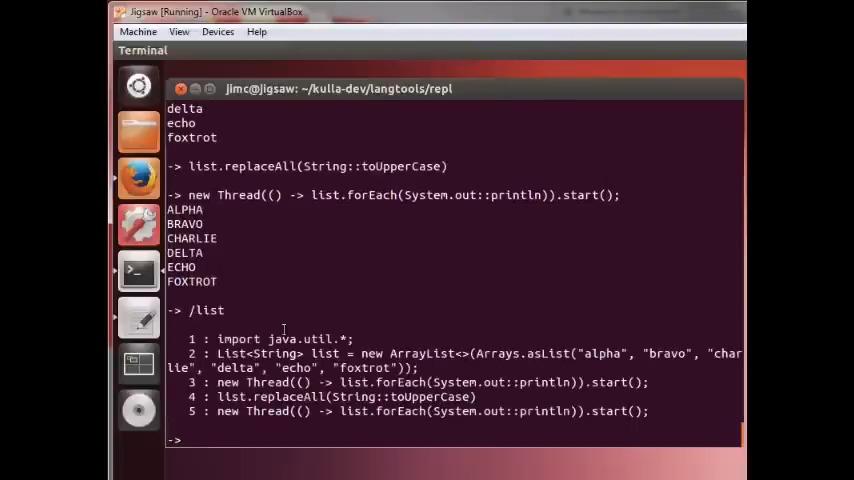
# Step: Re-execute snippet 2 with /2 to restore the lowercase names, then view /list
pyautogui.write('/2')
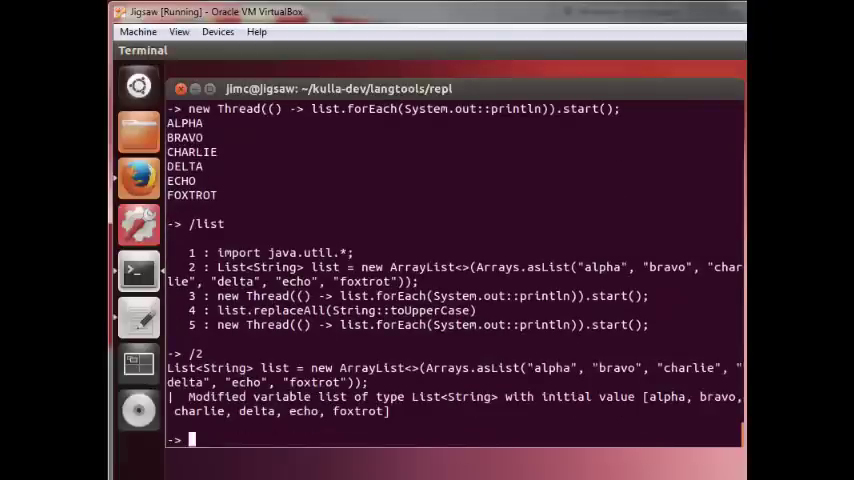
pyautogui.write('/list')
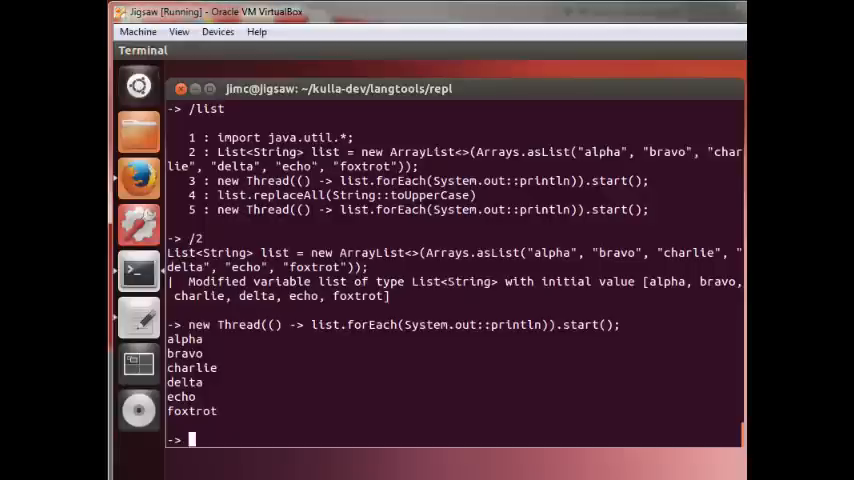
# Step: Pause JShell for three seconds with Thread.sleep(3000);
pyautogui.write('Thread.')
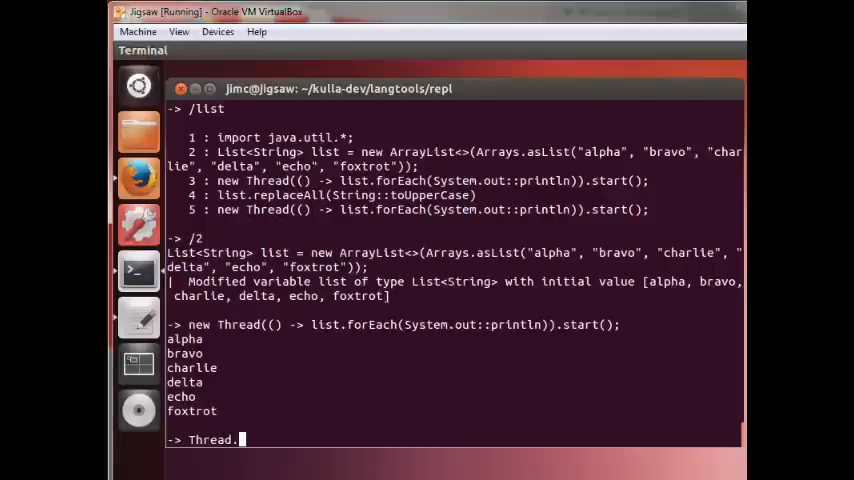
pyautogui.write('sleep')
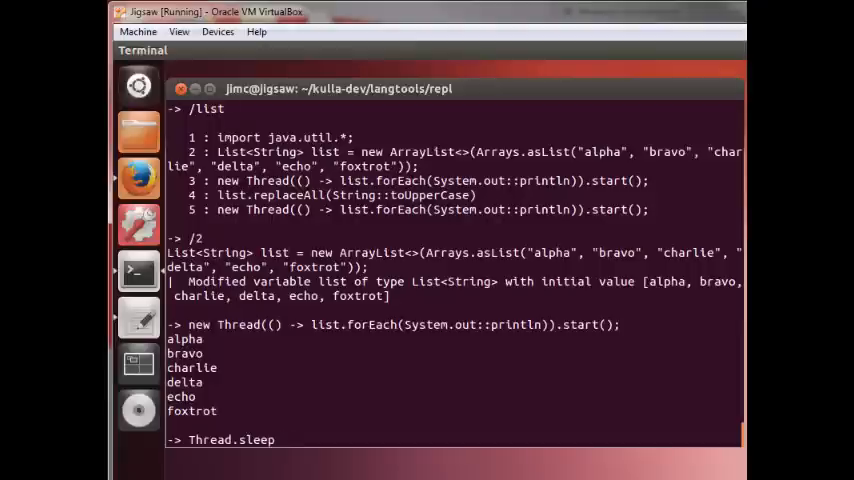
pyautogui.write('(3')
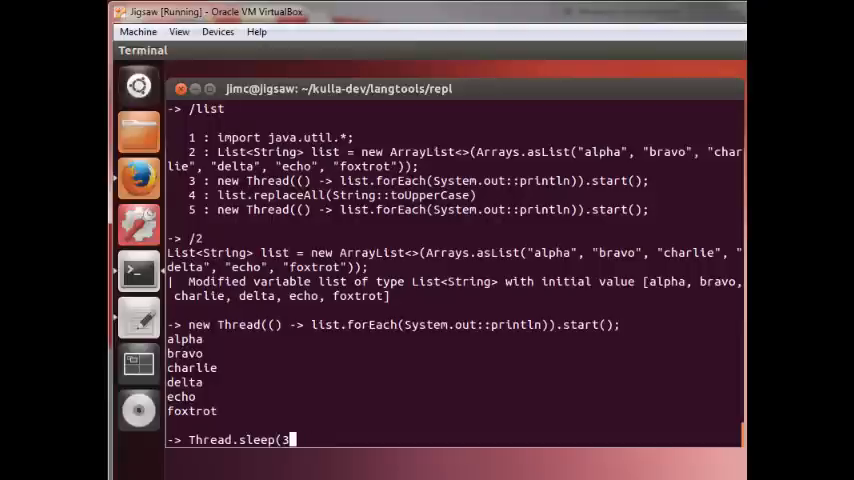
pyautogui.write('000')
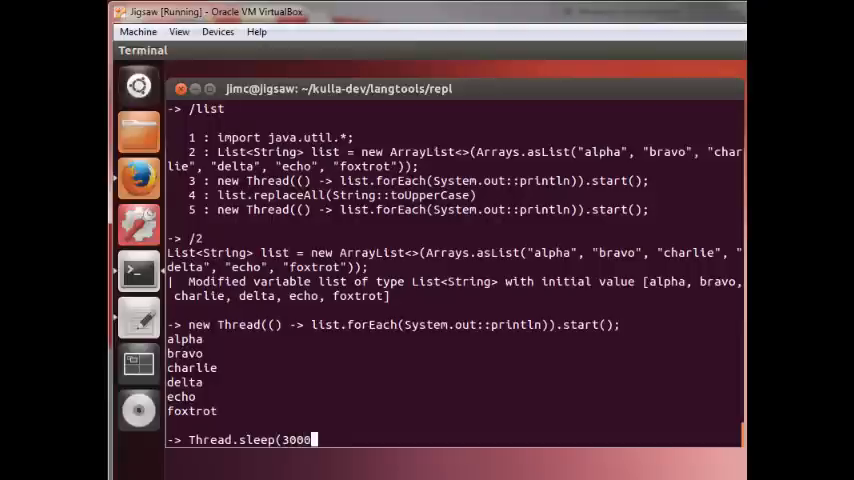
pyautogui.write(');')
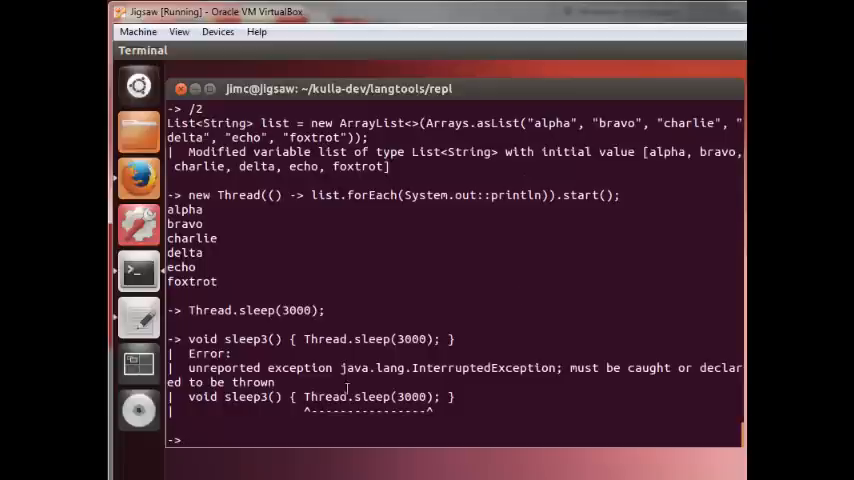
# Step: Redefine sleep3() with Thread.sleep(3000) declaring throws InterruptedException, then list methods with /meth
pyautogui.write('void sleep3() { Thread.sleep(3000); }')
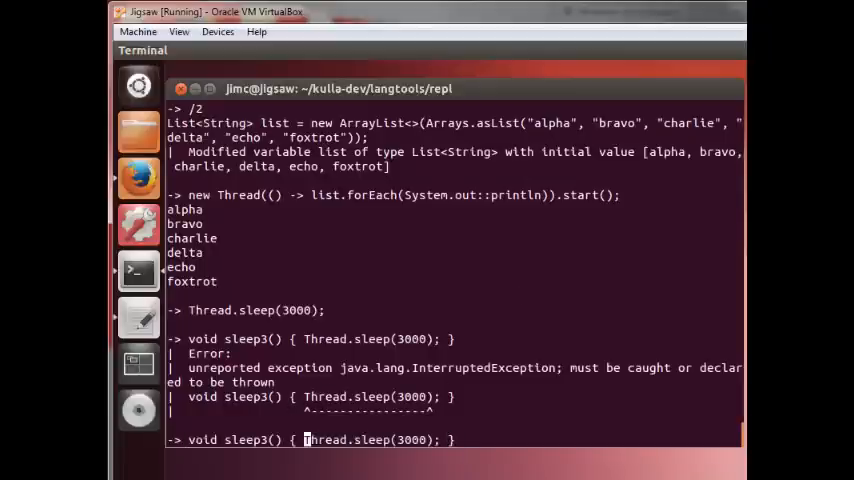
pyautogui.write('throws InterruptedException')
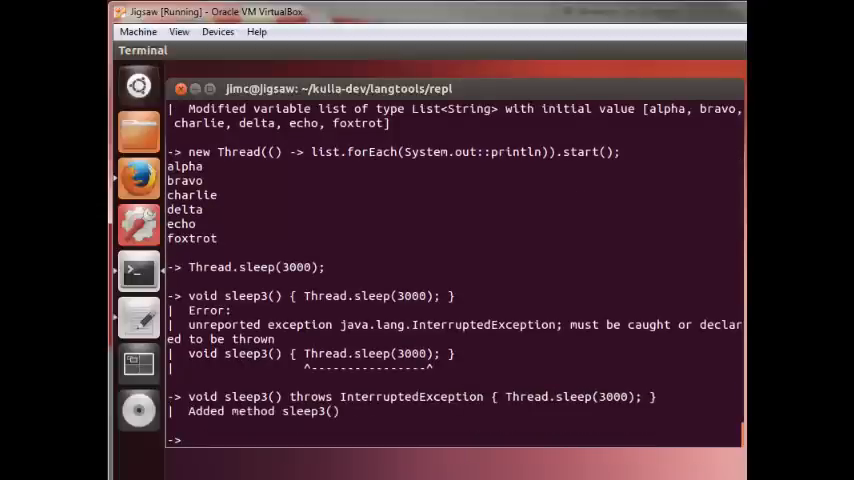
pyautogui.write('/meth')
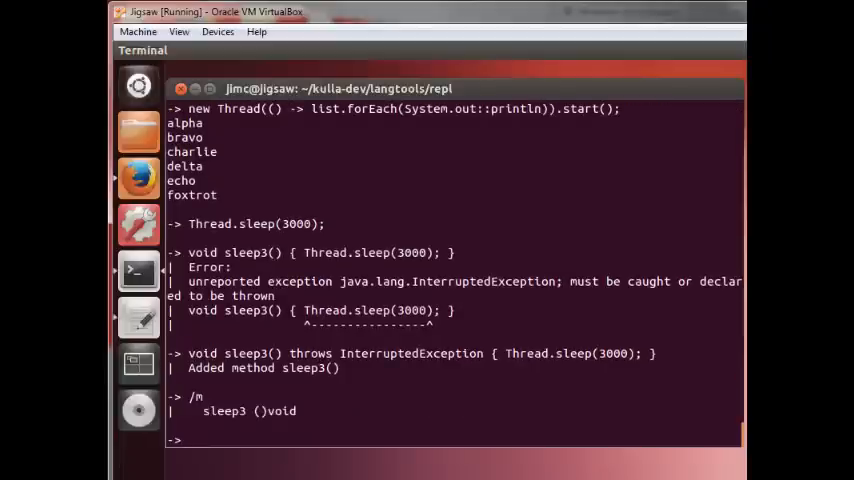
# Step: Call sleep3() to pause the session for three seconds
pyautogui.write('sleep')
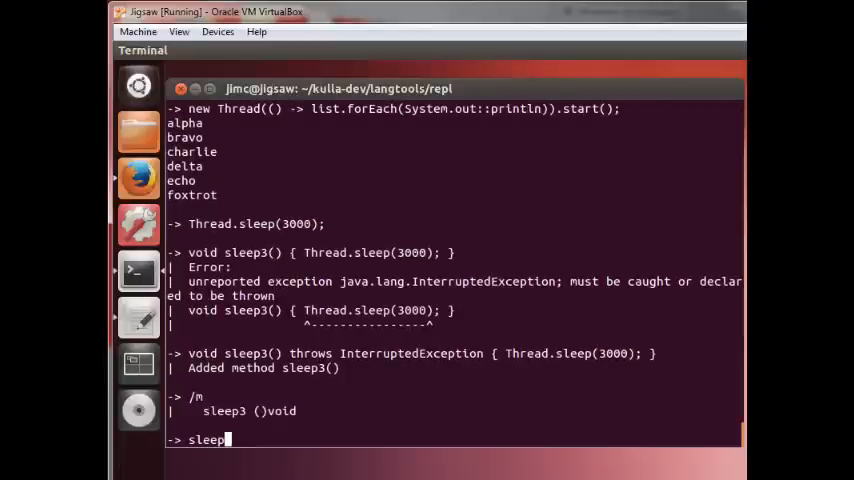
pyautogui.write('3()')
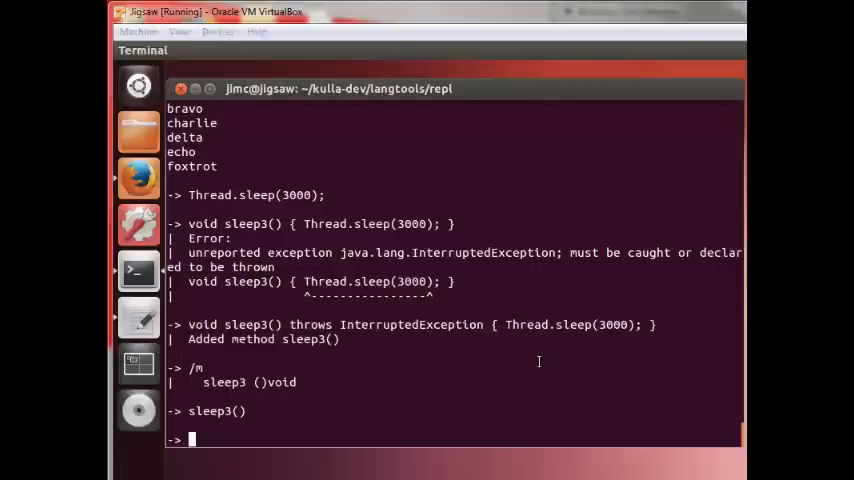
# Step: Open samples/heart.repl, close the Heart window, and exit JShell with /x
pyautogui.write('/')
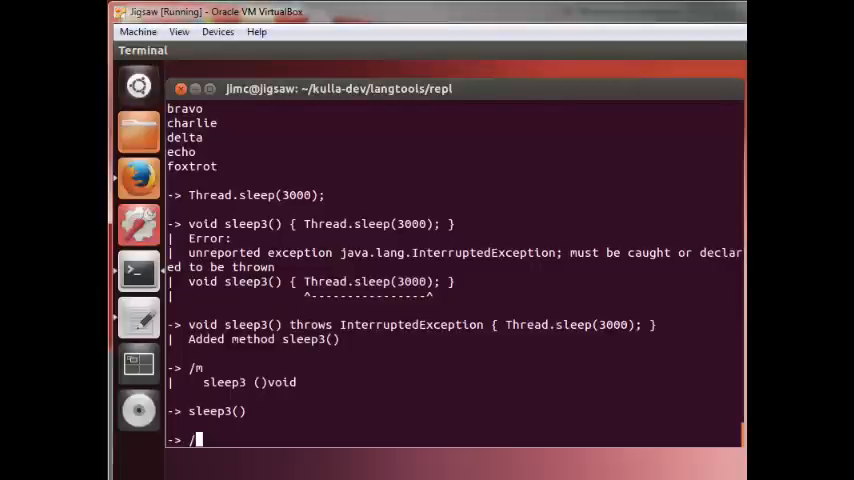
pyautogui.write('/o sampl')
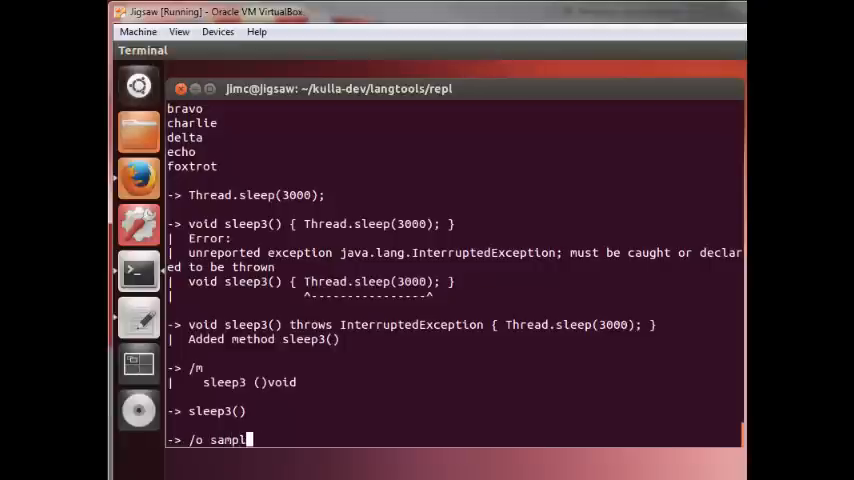
pyautogui.write('es/')
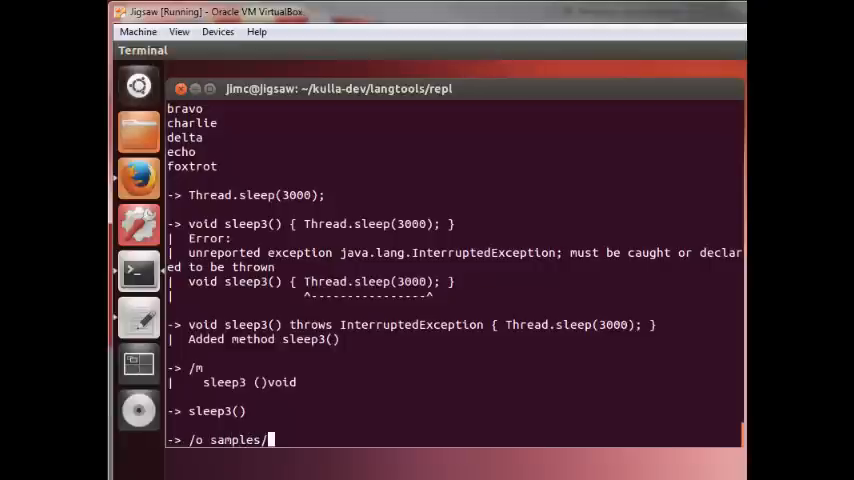
pyautogui.write('heart.repl')
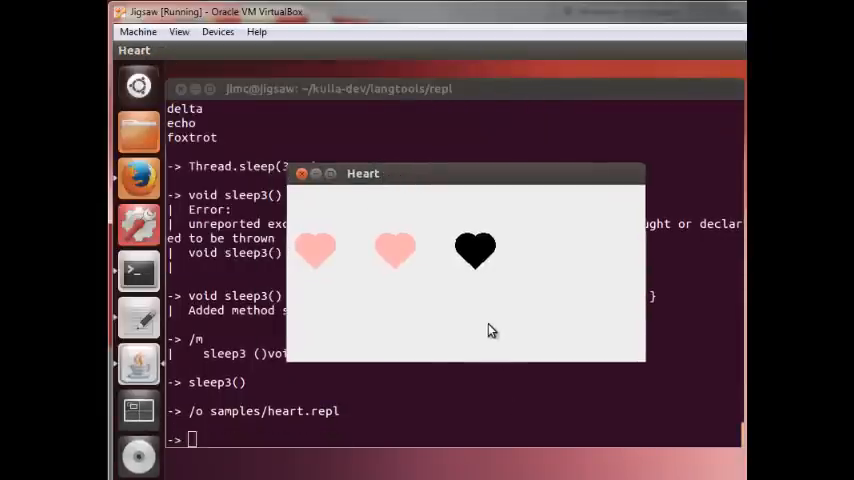
pyautogui.click(302, 173)
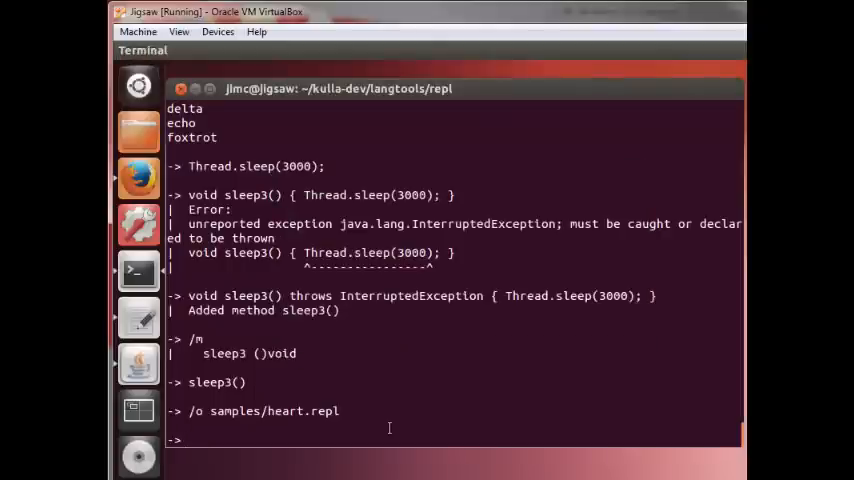
pyautogui.write('/')
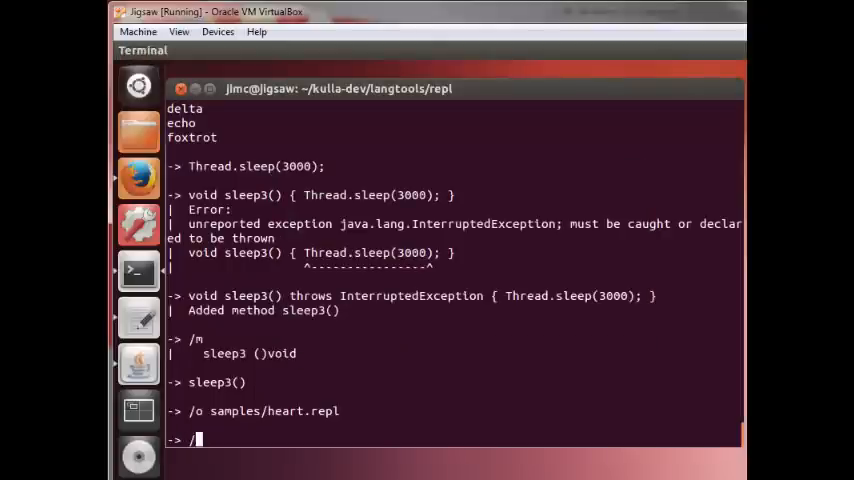
pyautogui.write('x')
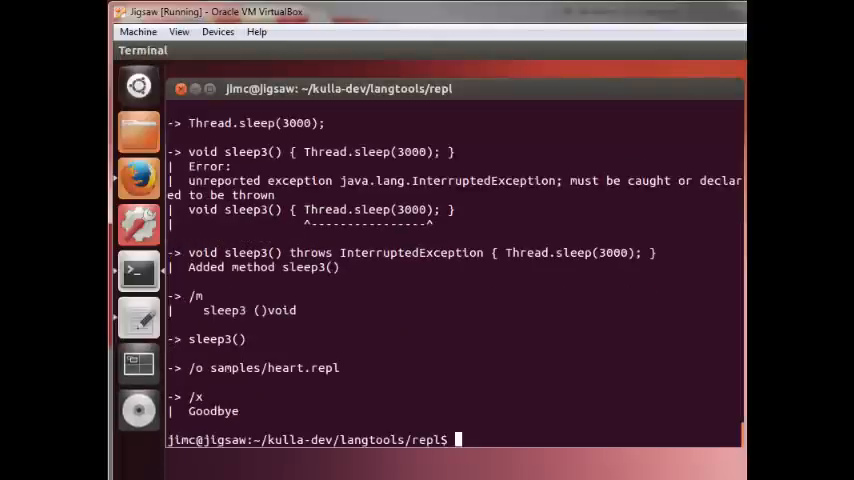